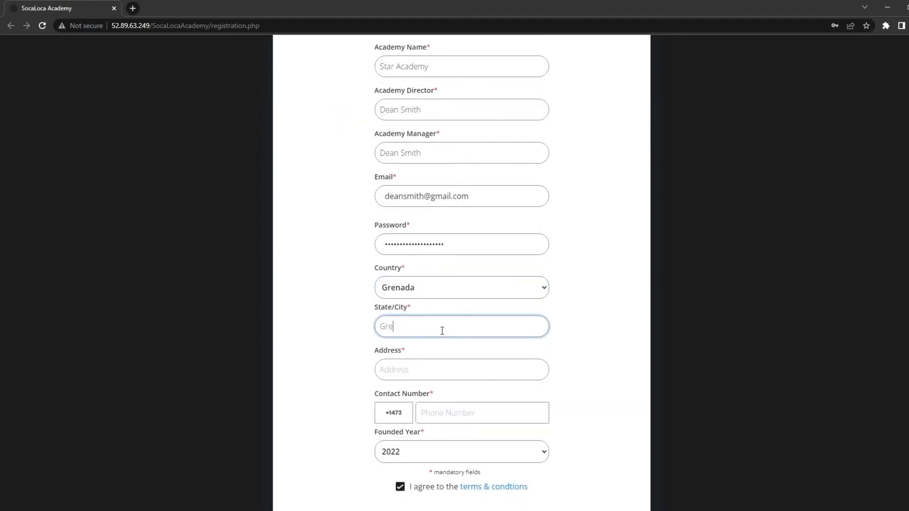
# Step: Enter the remaining registration fields and submit the academy registration form
pyautogui.write('fqfqfhdhjd')
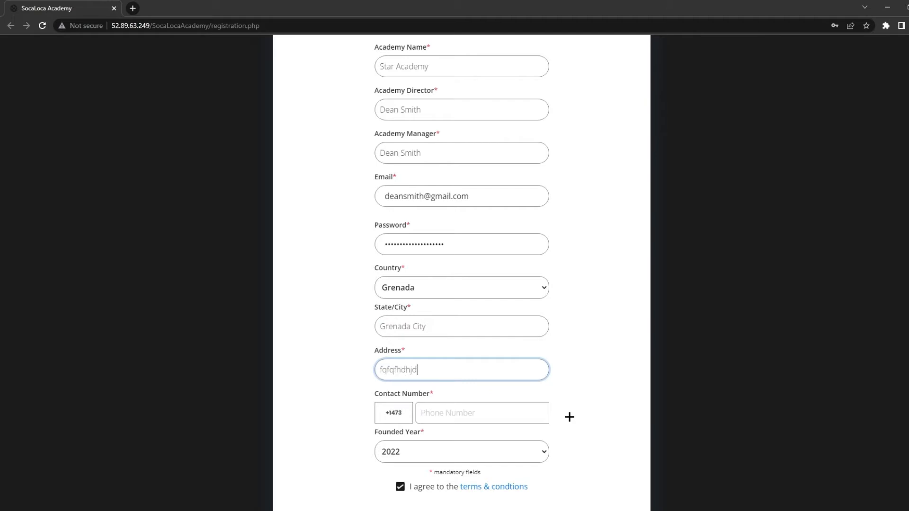
pyautogui.write('87952134')
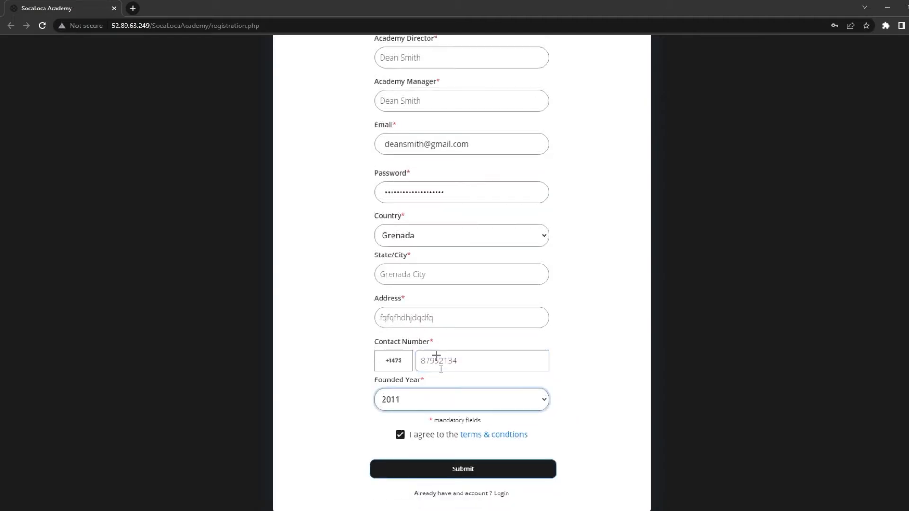
pyautogui.click(462, 469)
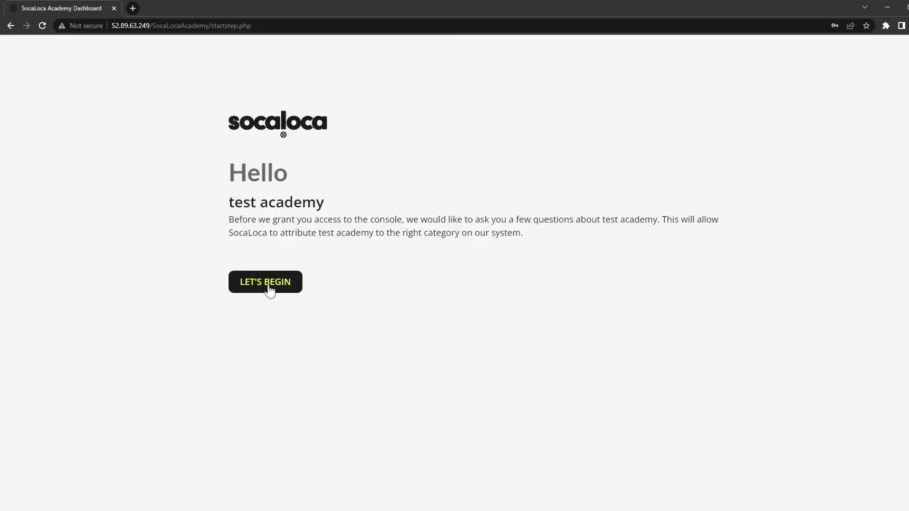
# Step: Begin the questionnaire and save the Performance, Gyms and Education answers
pyautogui.click(266, 282)
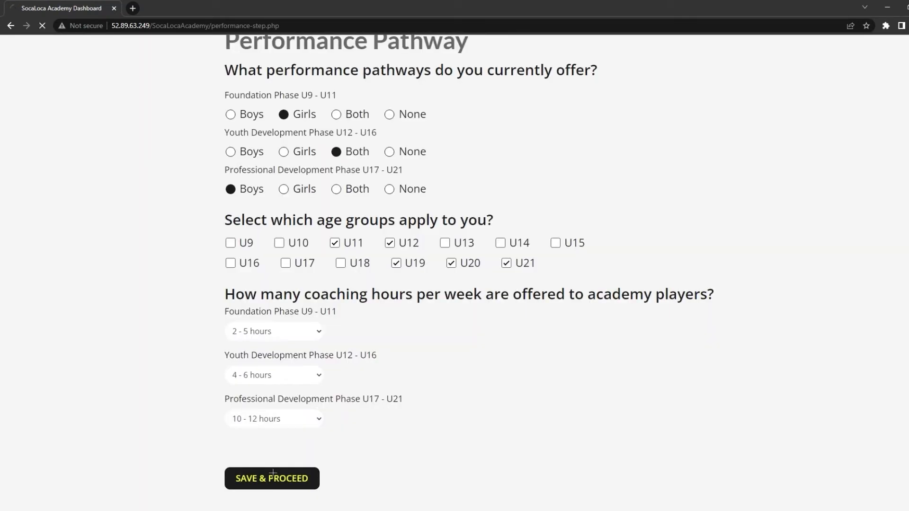
pyautogui.click(272, 478)
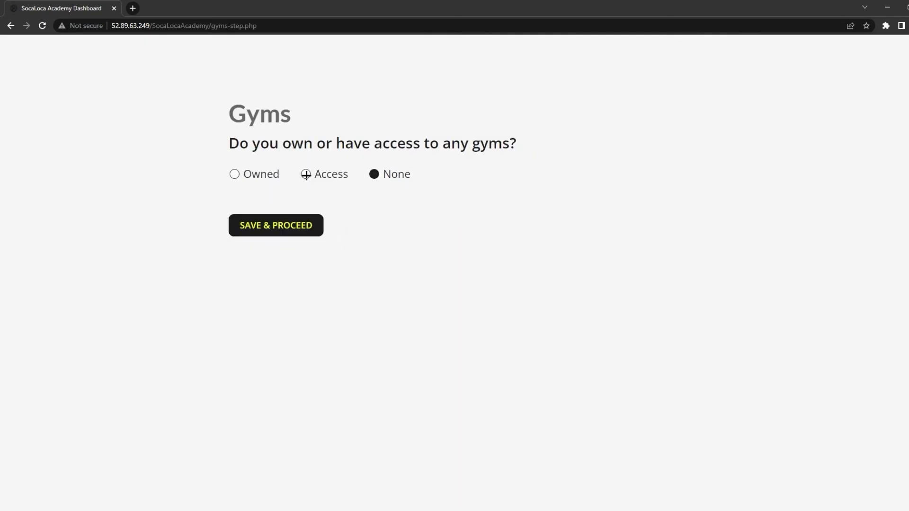
pyautogui.click(275, 225)
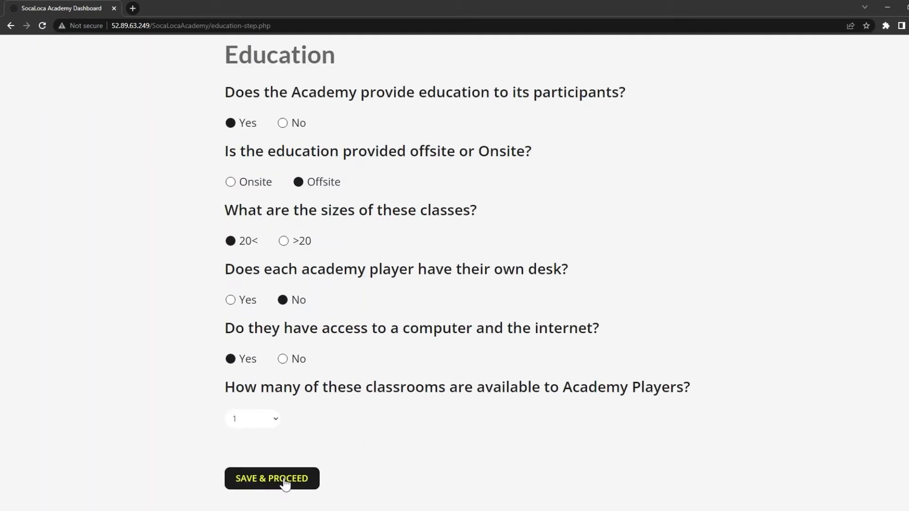
pyautogui.click(272, 478)
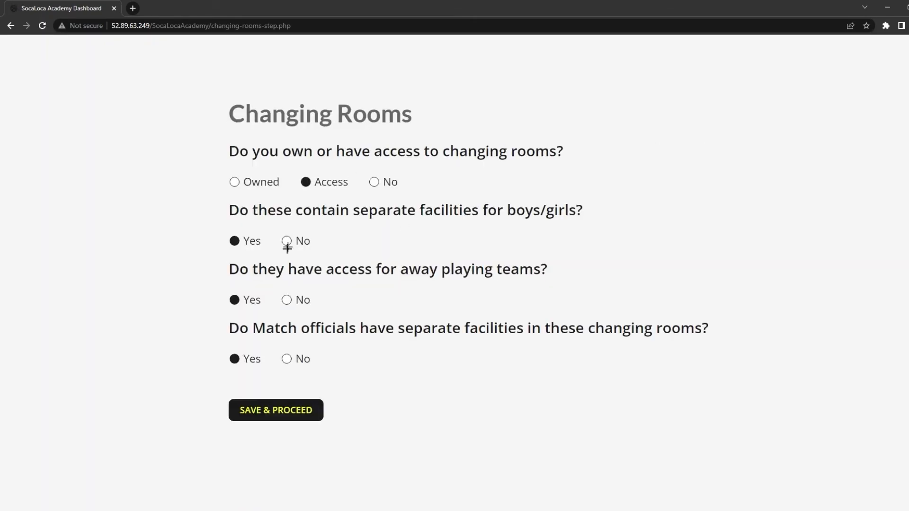
# Step: Save Changing Rooms, Match Analysis and Office Space answers, finishing with score 16.50, CAT 4
pyautogui.click(275, 410)
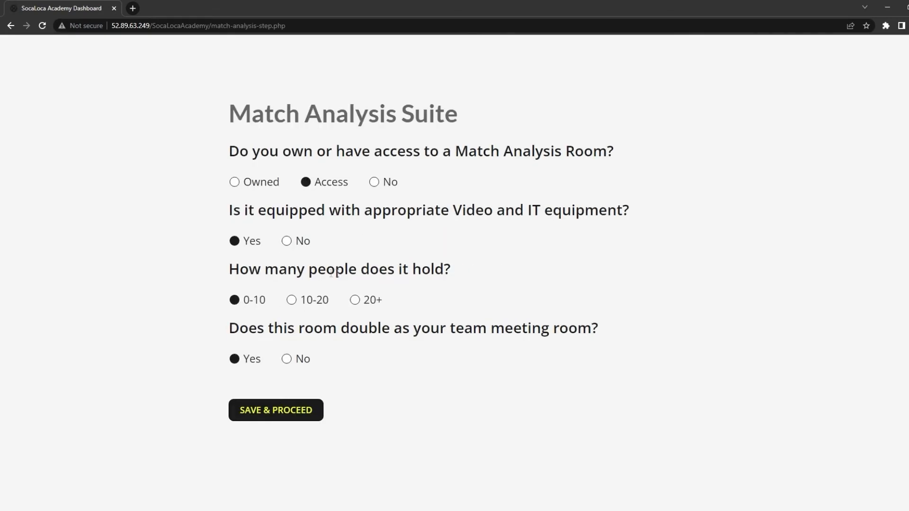
pyautogui.click(275, 410)
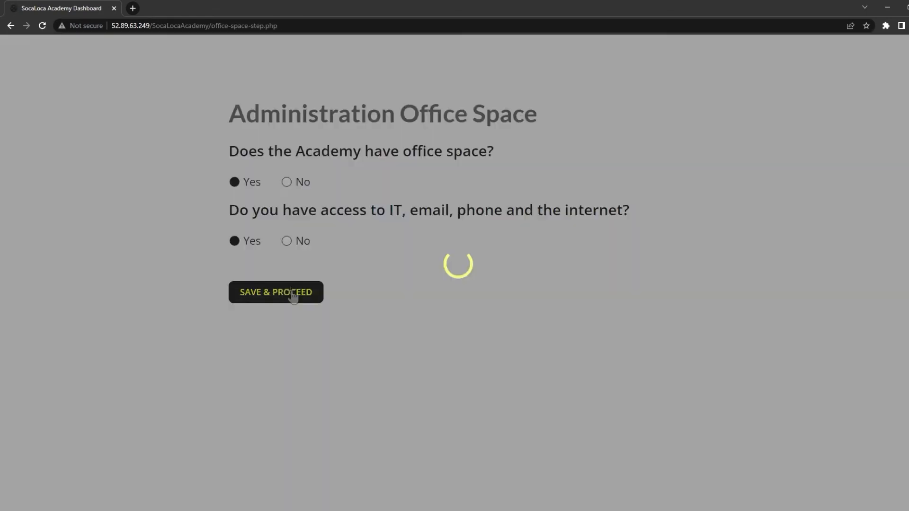
pyautogui.click(275, 293)
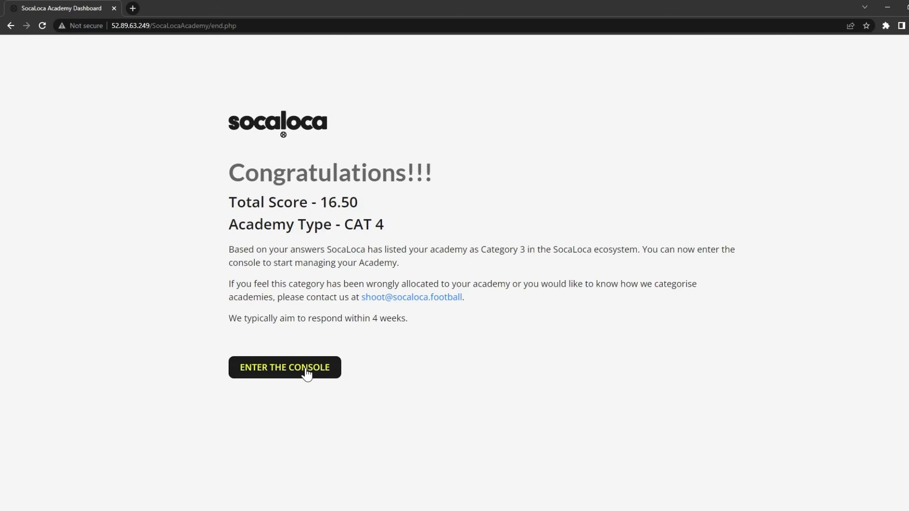
# Step: Enter the management console and expand the Academy section showing Add Academy and Add Banners
pyautogui.click(284, 367)
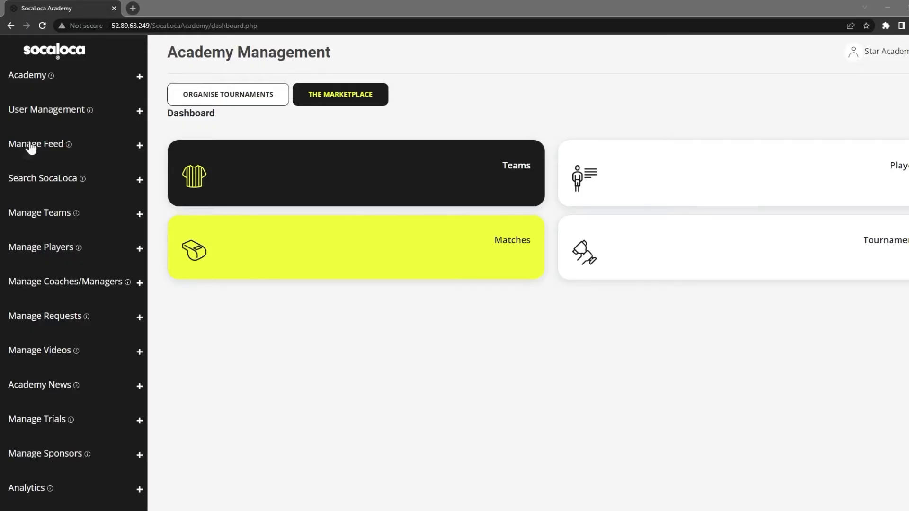
pyautogui.click(140, 75)
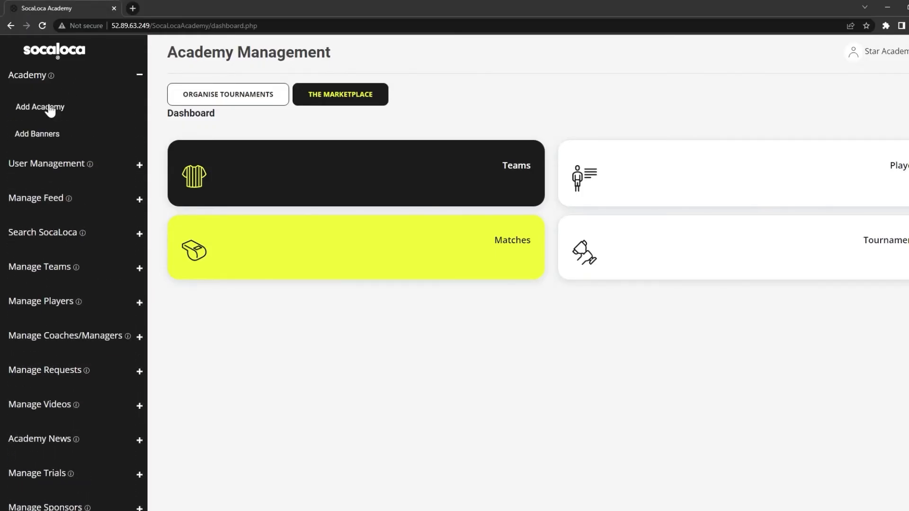